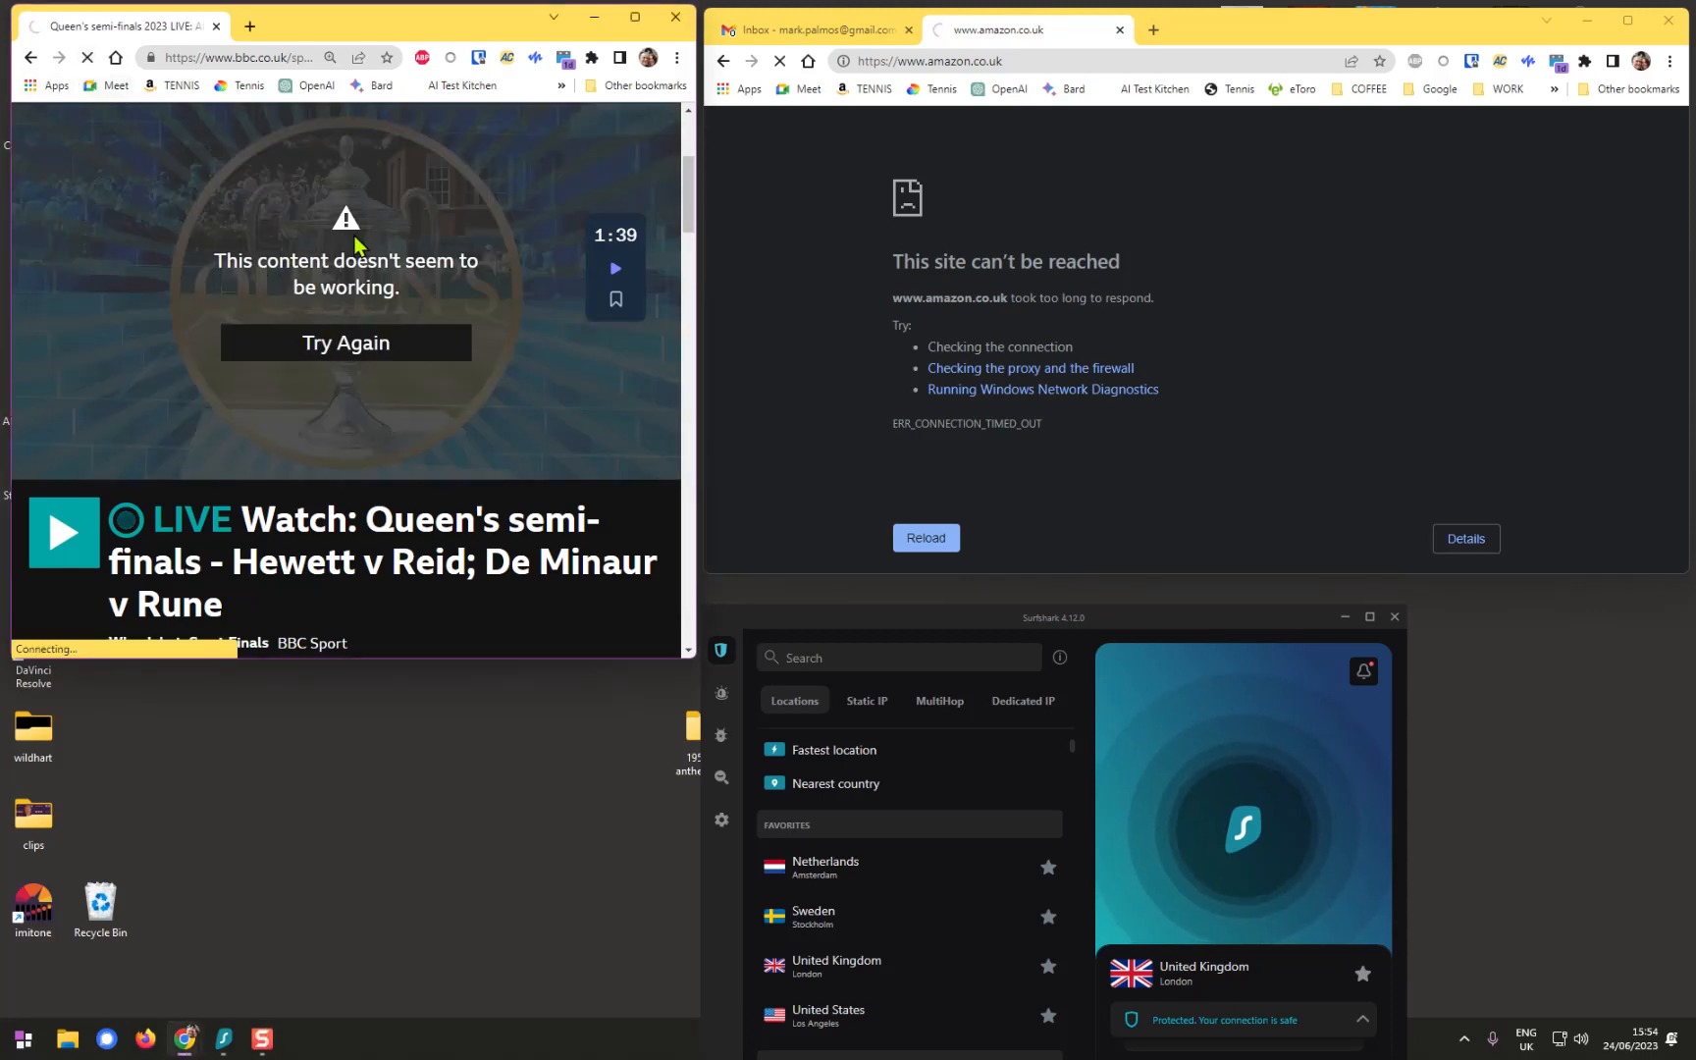
# Retry the failed BBC Sport Queen's semi-finals live stream from the player's error overlay
pyautogui.click(345, 343)
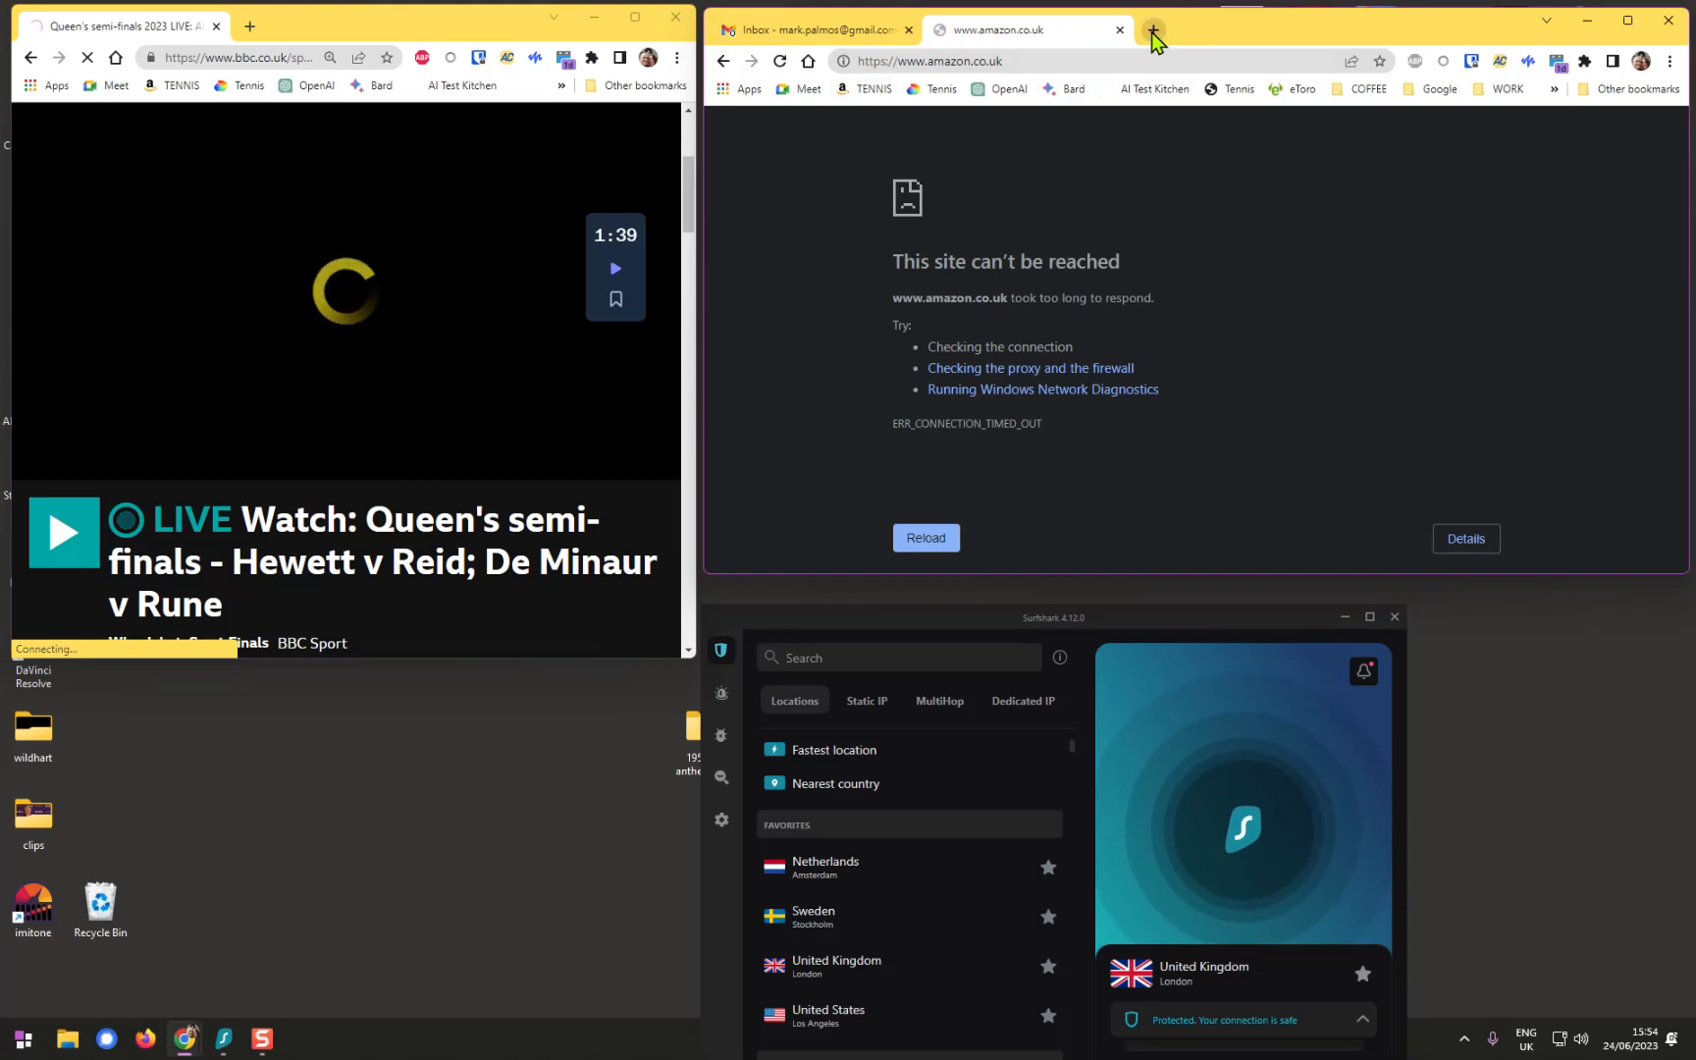
# Open a new start-page tab, then return to the unreachable amazon.co.uk tab
pyautogui.click(1152, 30)
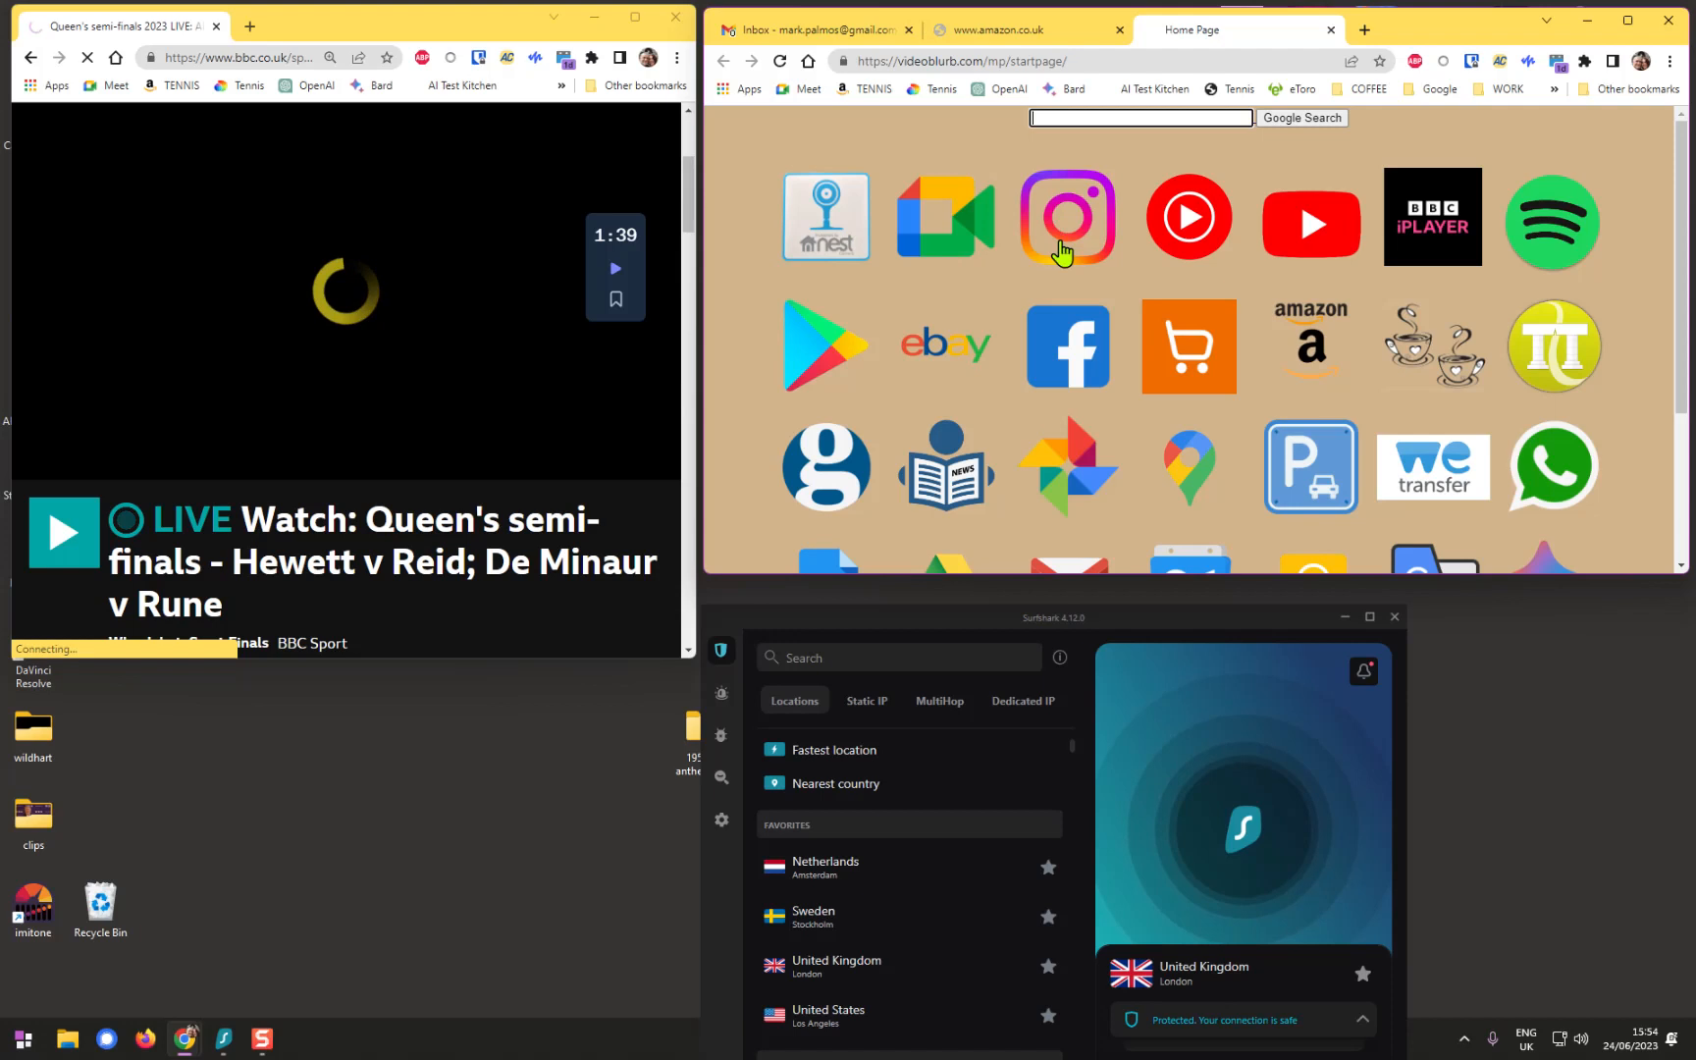
pyautogui.moveTo(1551, 346)
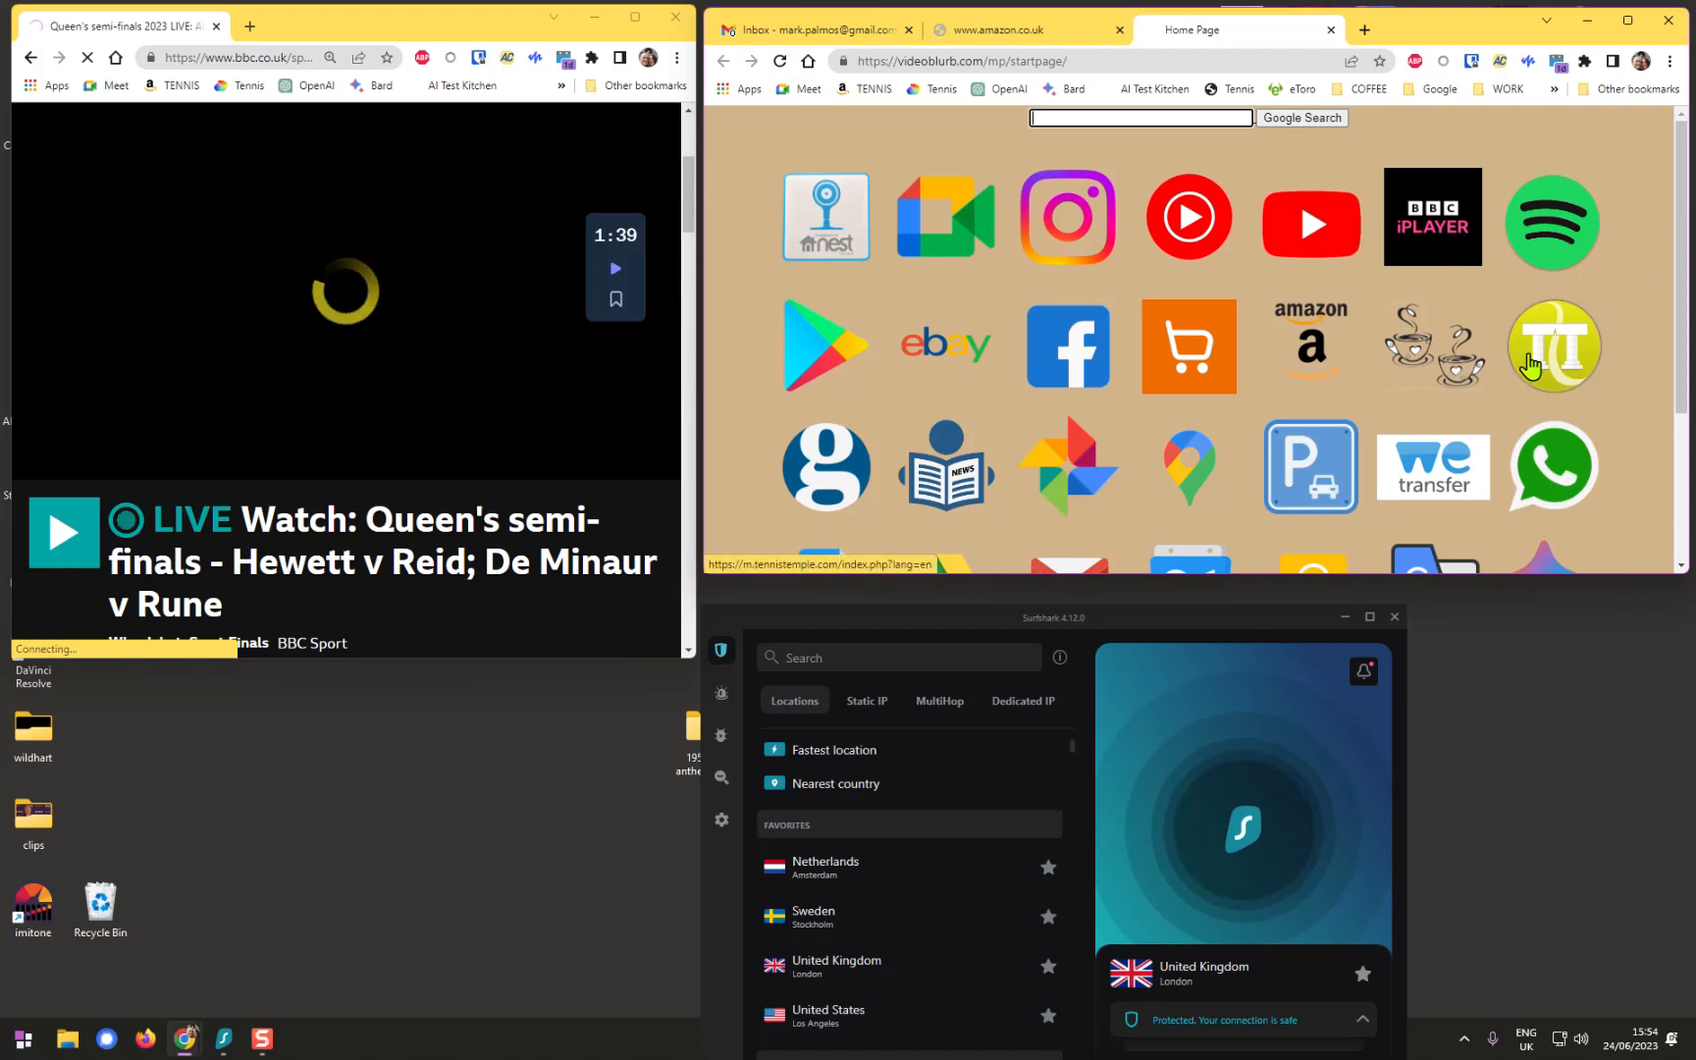
pyautogui.moveTo(1310, 344)
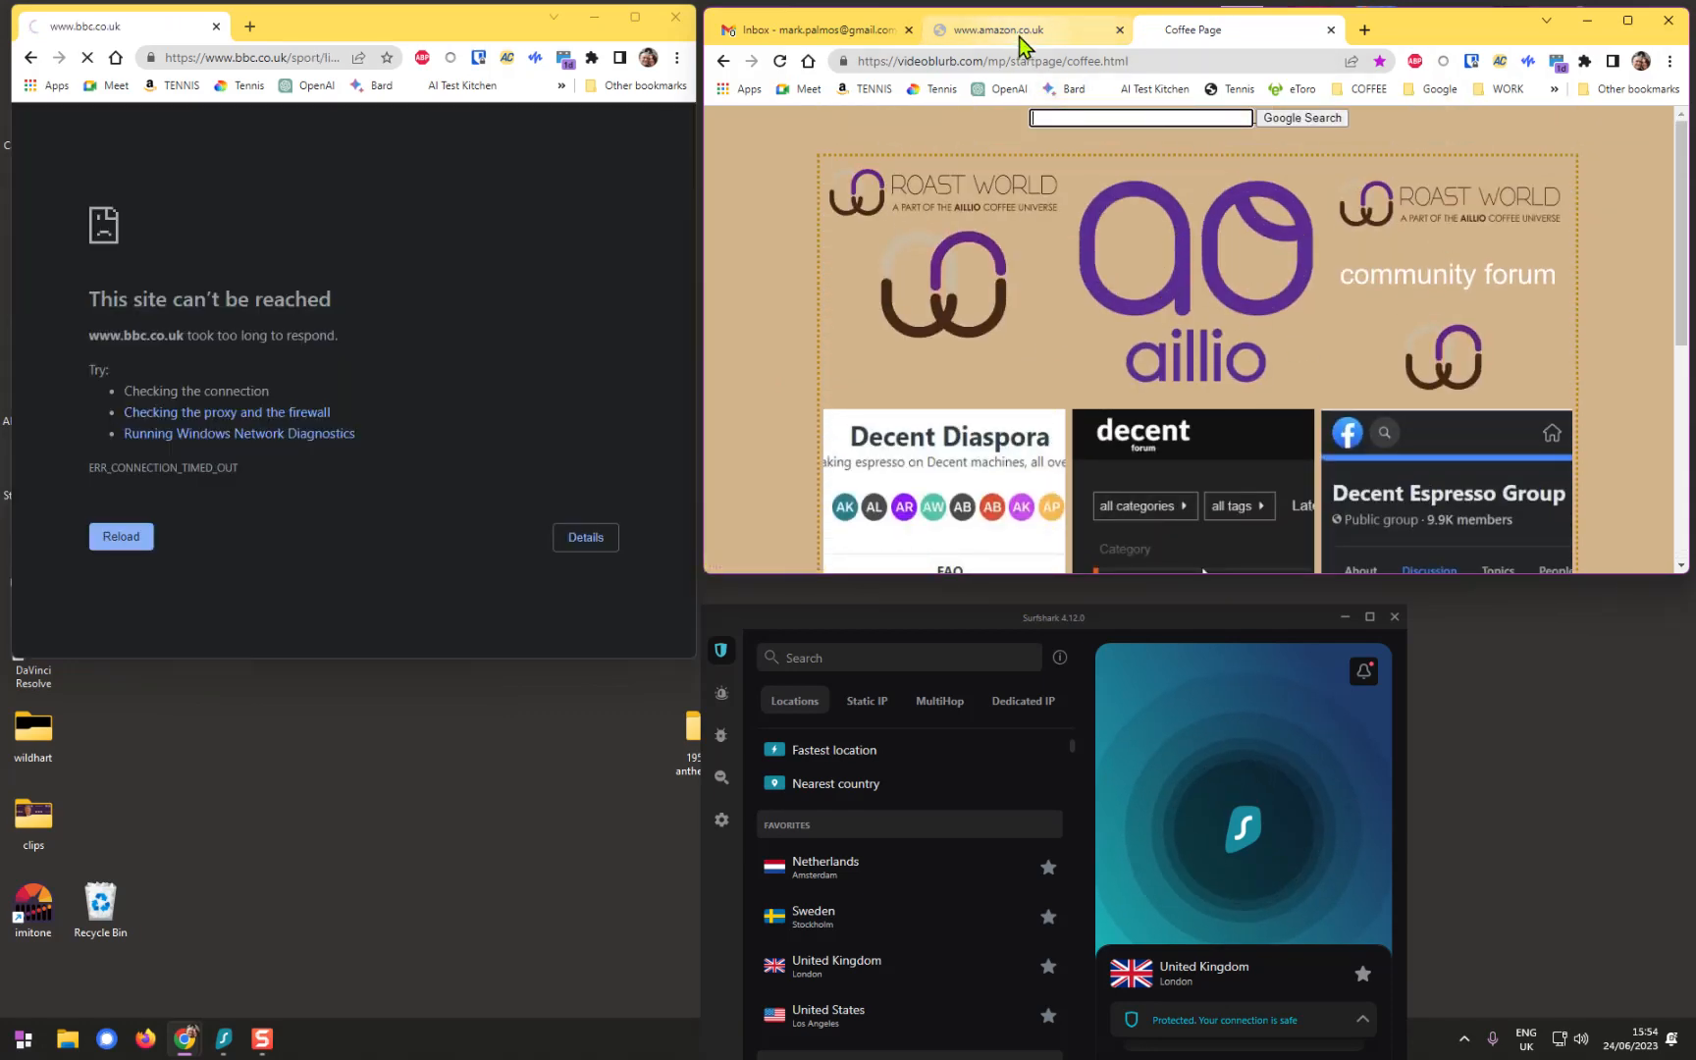
pyautogui.click(995, 30)
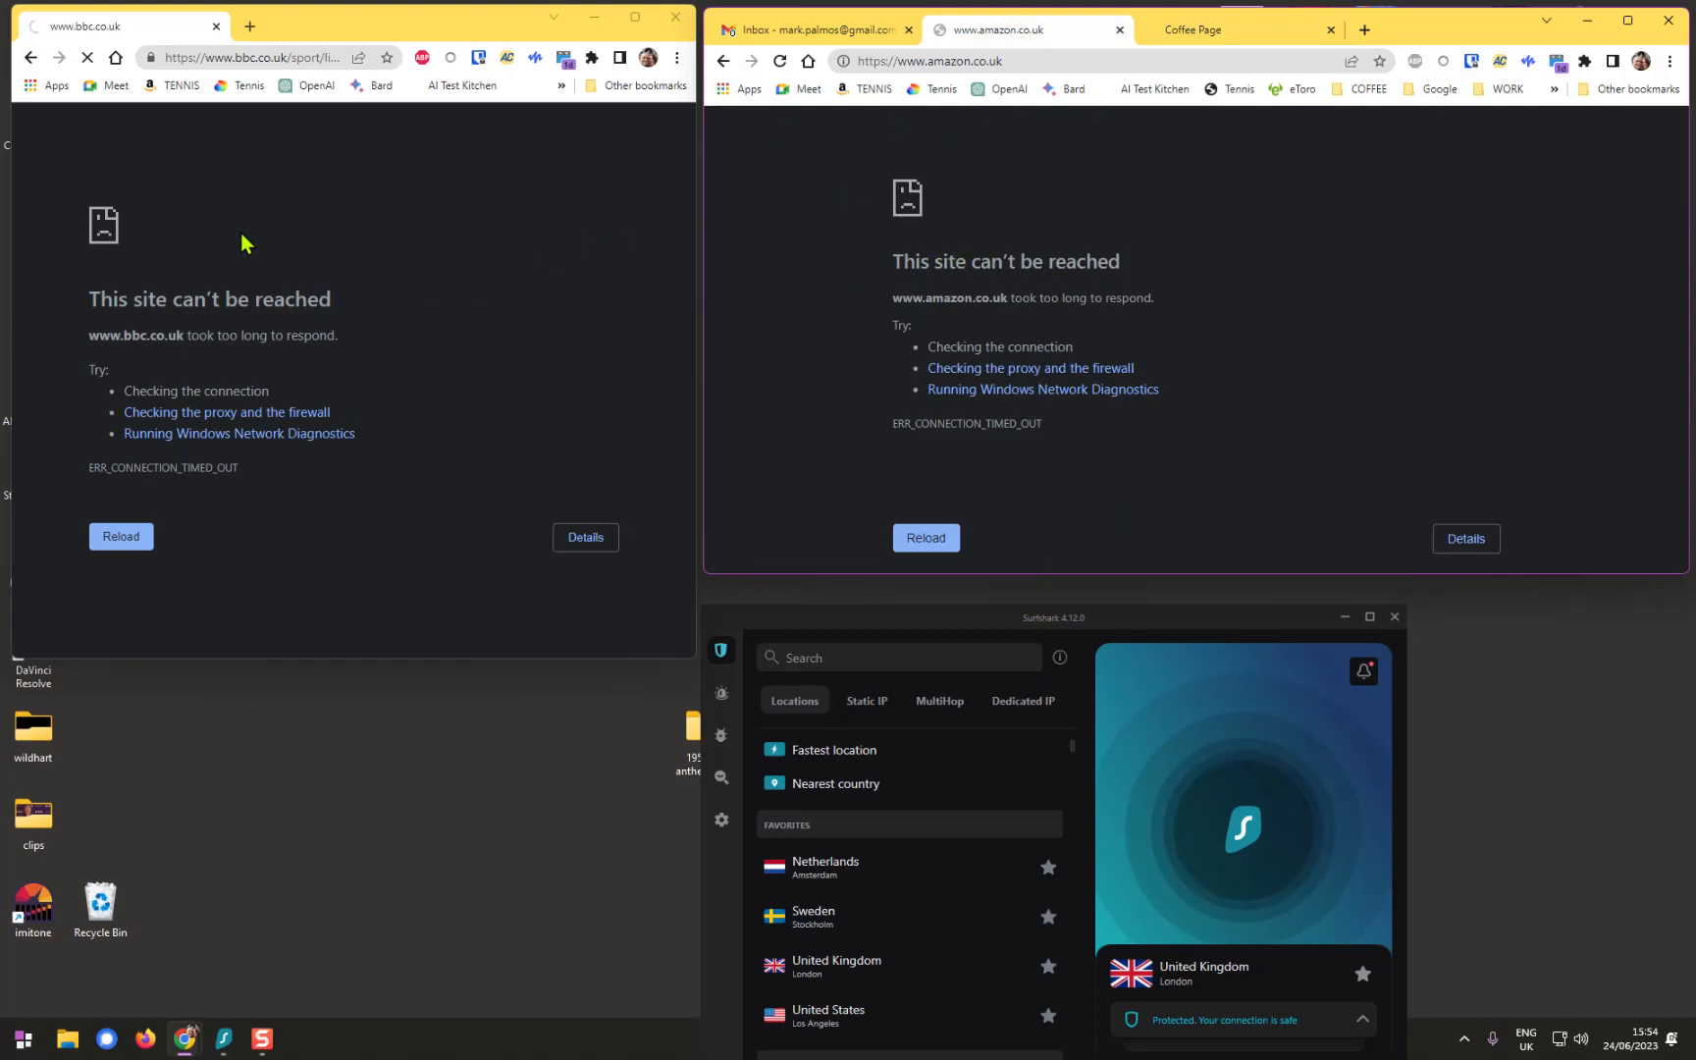
# Open YouTube in the third tab and play the cowboy armed robbery video
pyautogui.click(1194, 29)
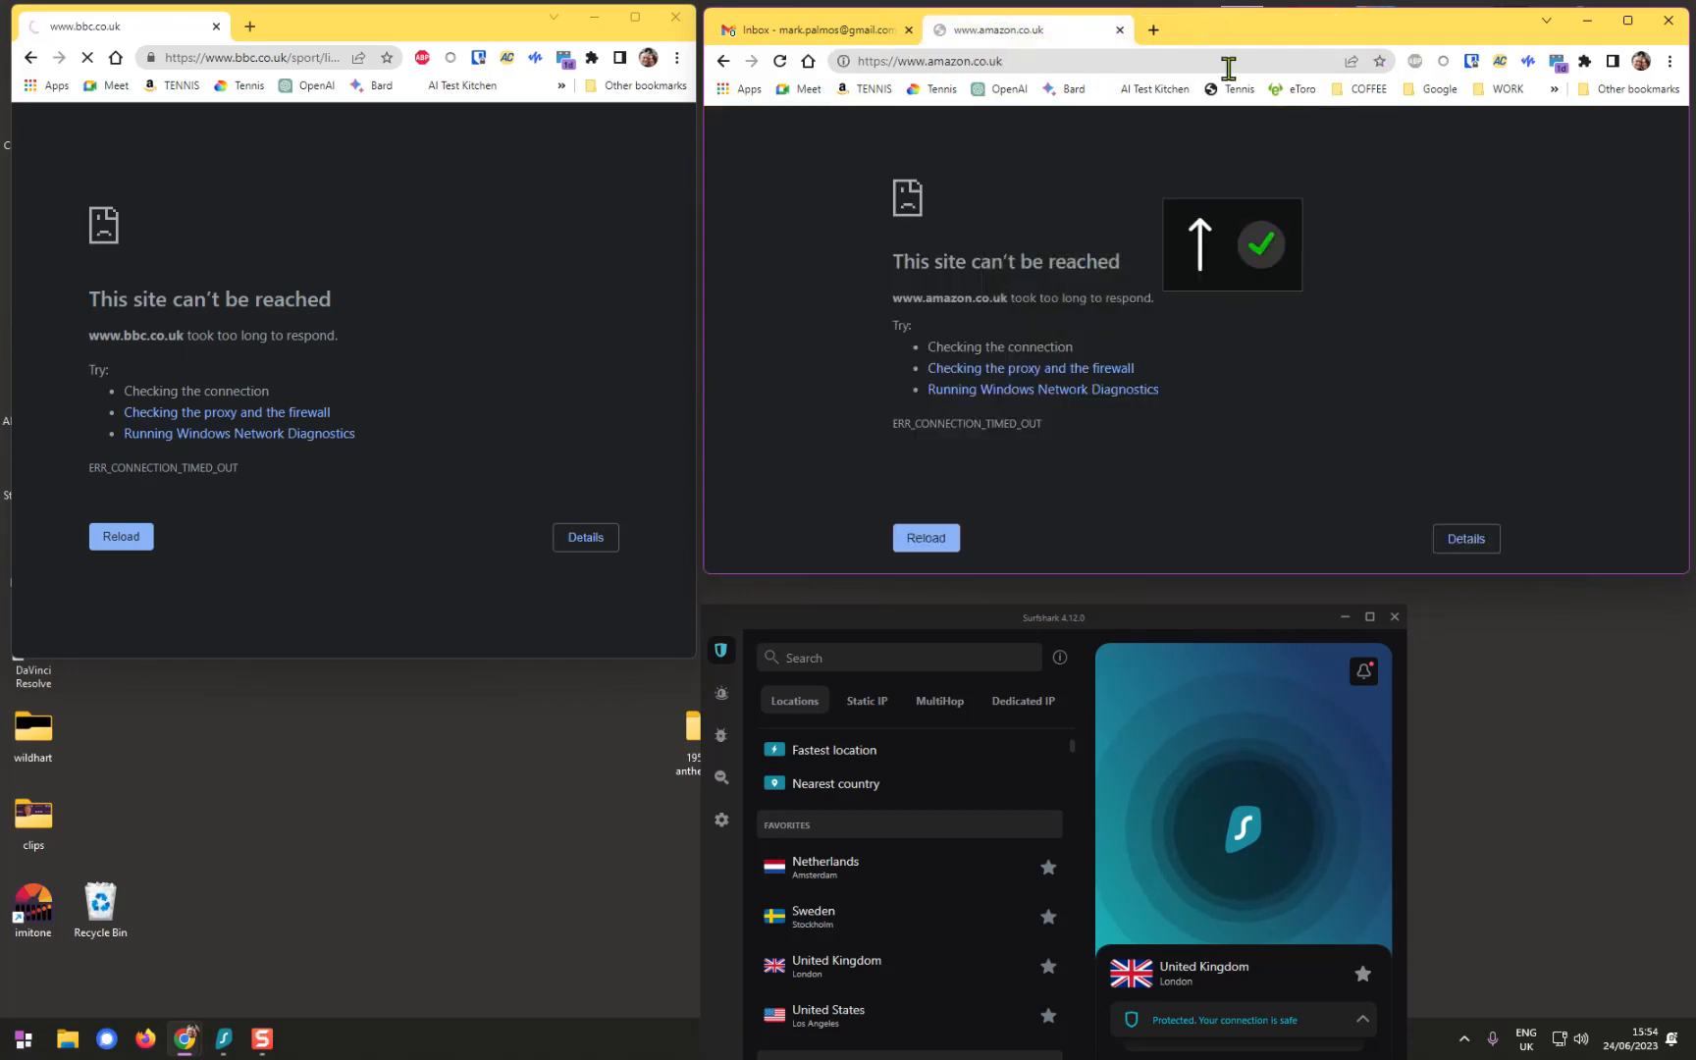
pyautogui.click(1364, 29)
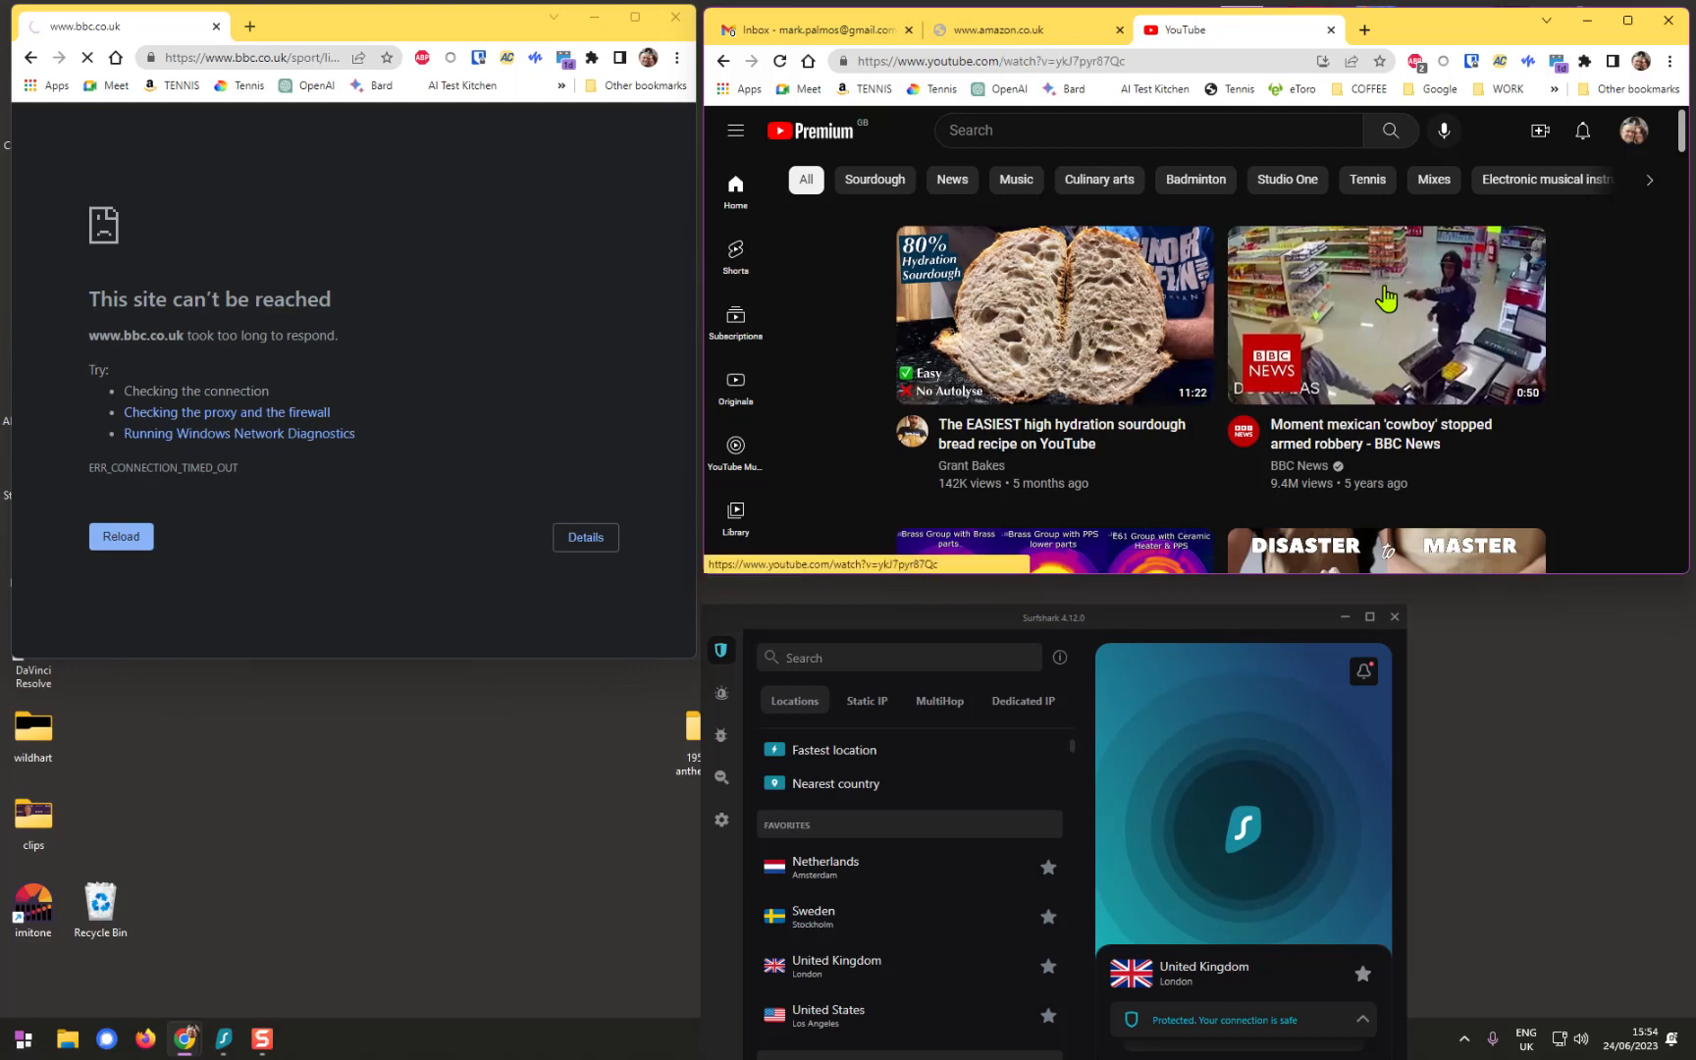
pyautogui.click(1385, 314)
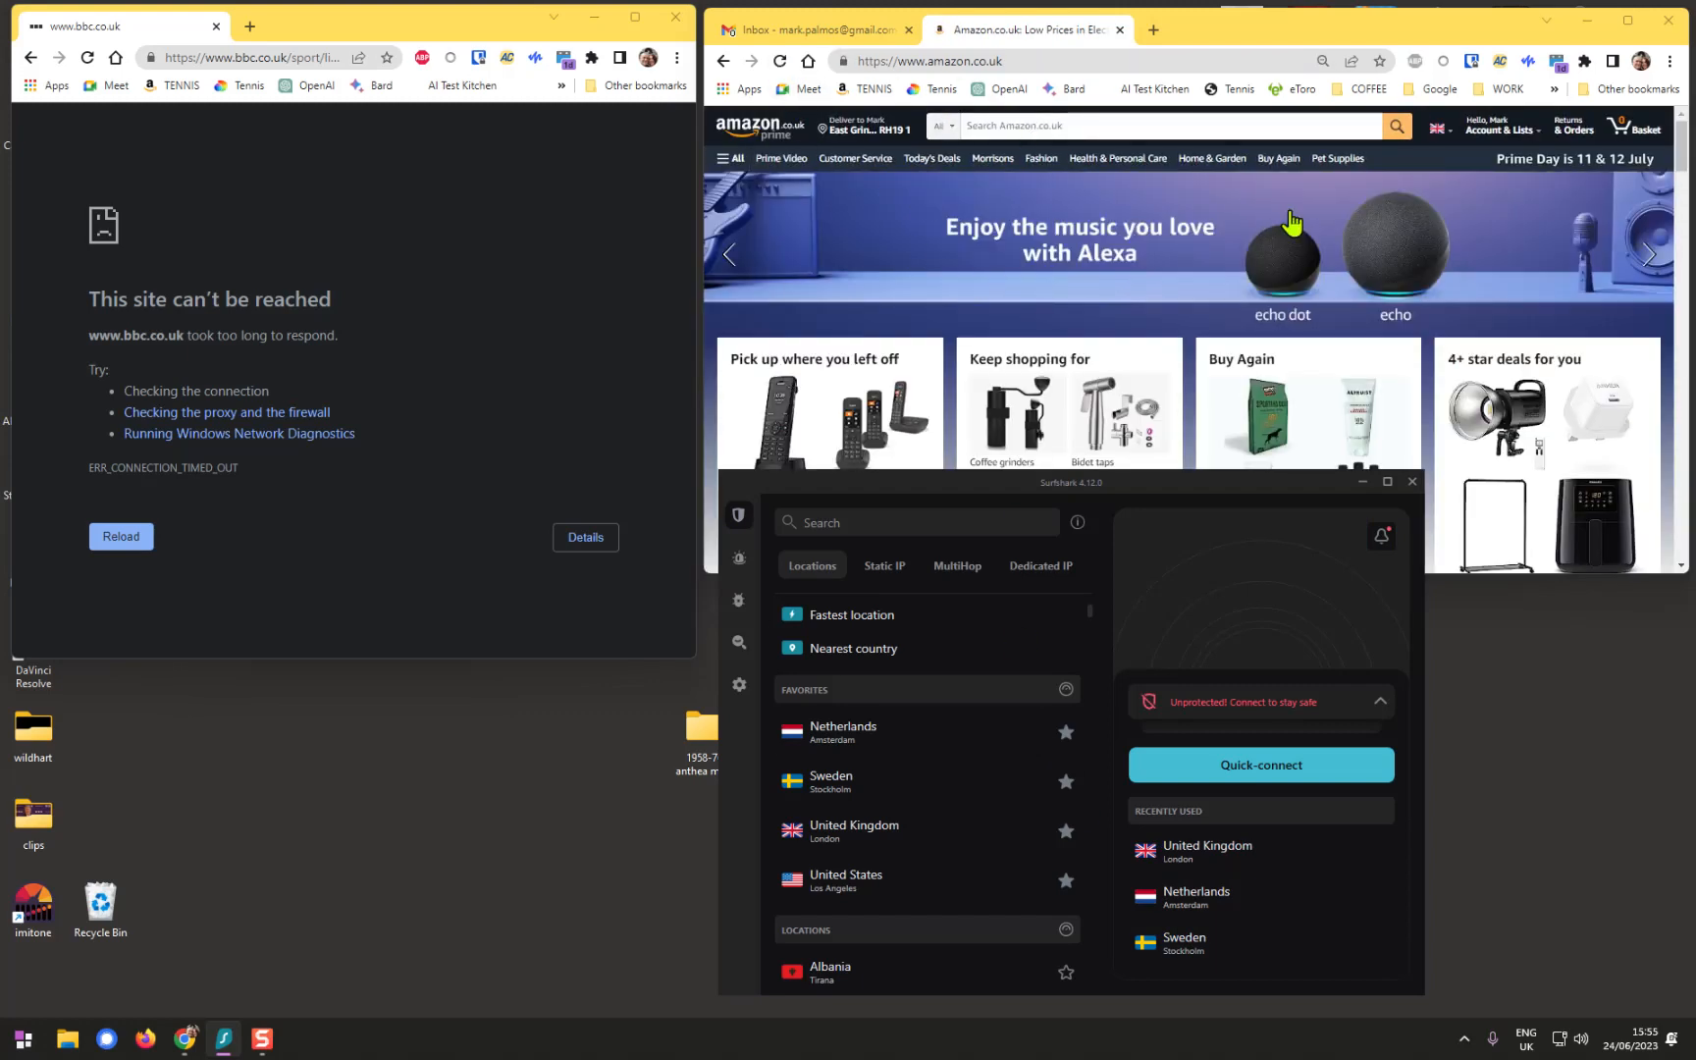
pyautogui.moveTo(92, 168)
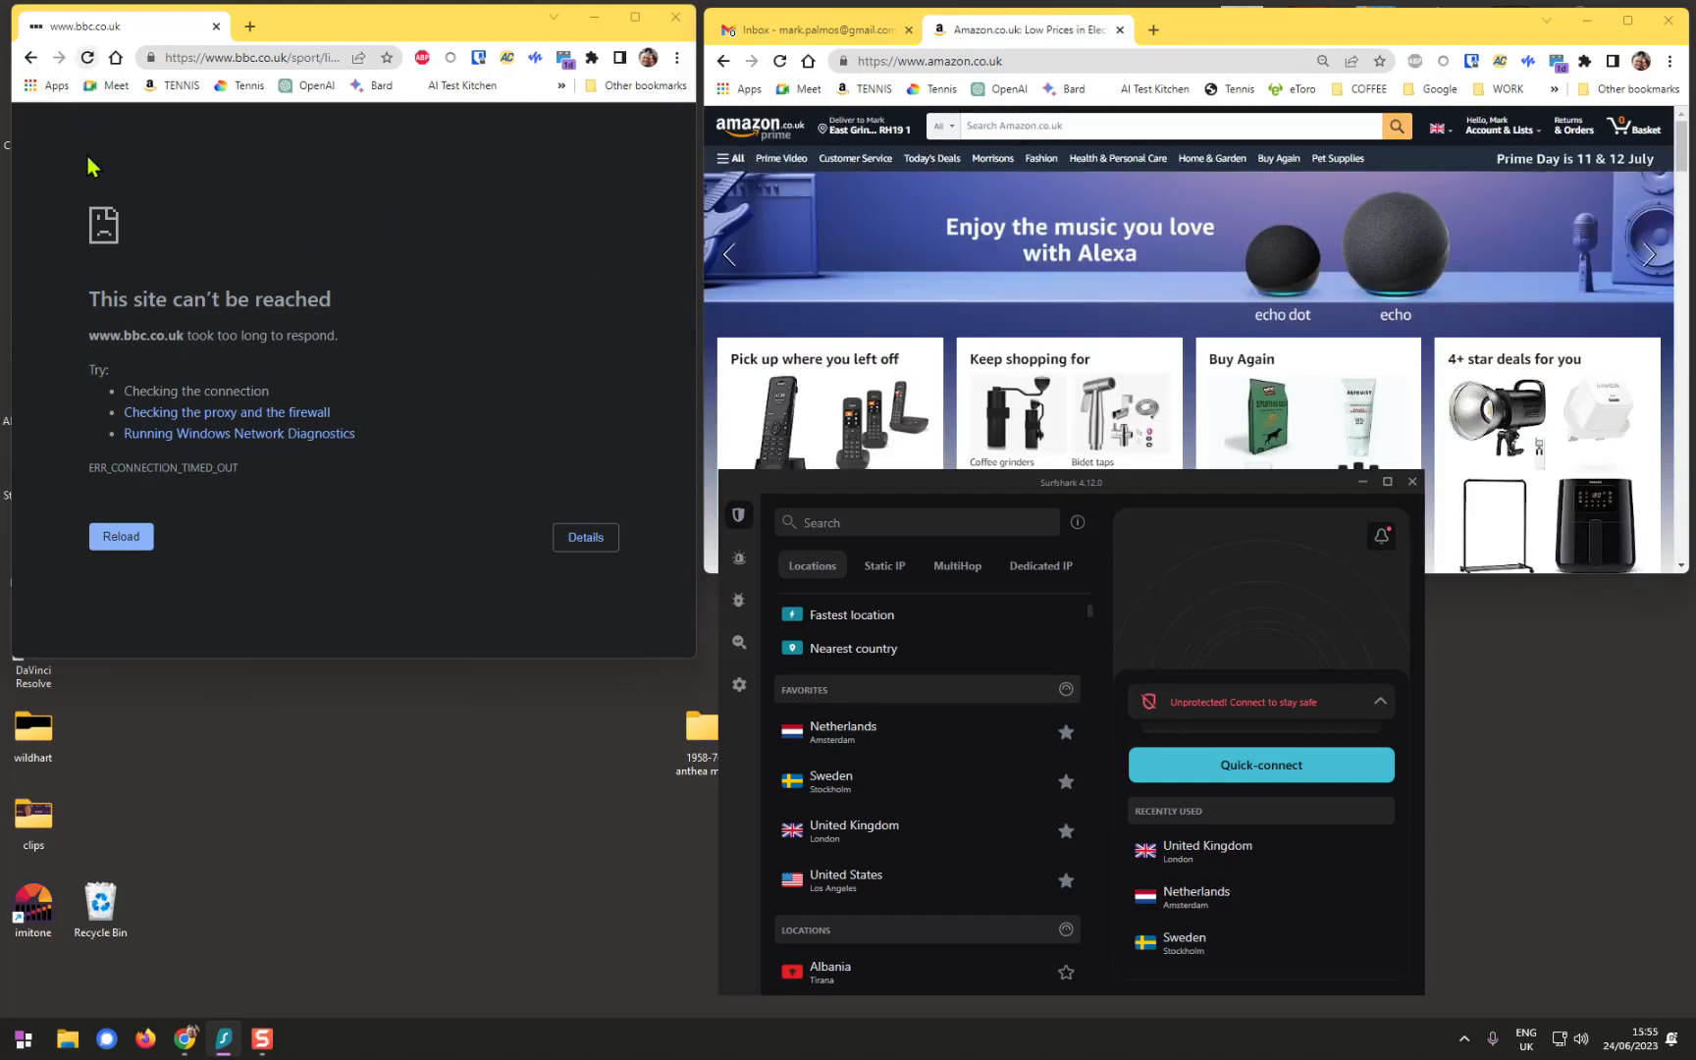